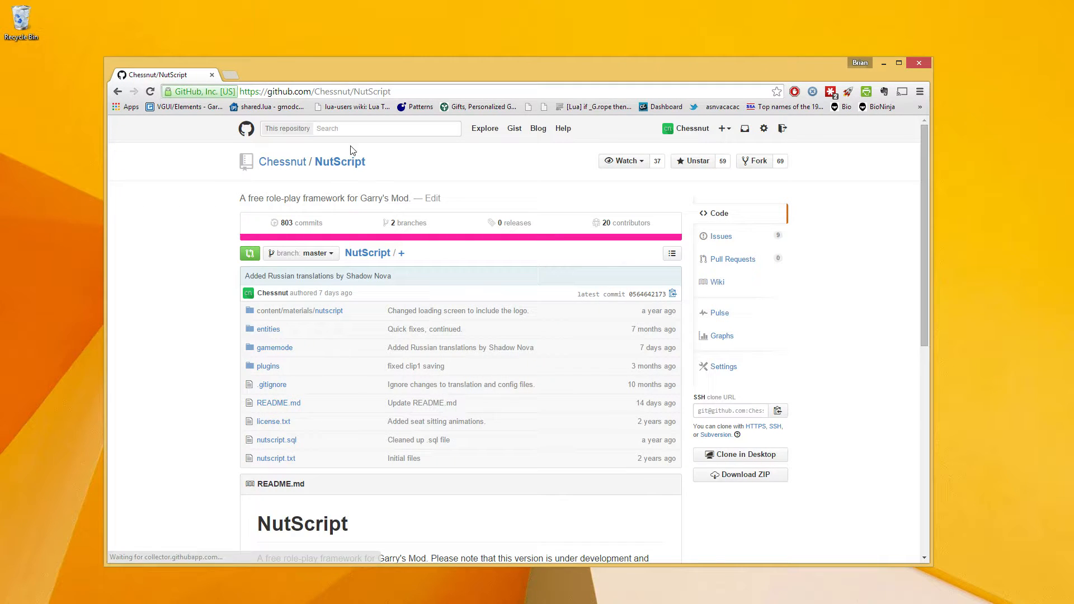
# Choose the 1.1 branch from the NutScript repository's branch dropdown
pyautogui.click(300, 253)
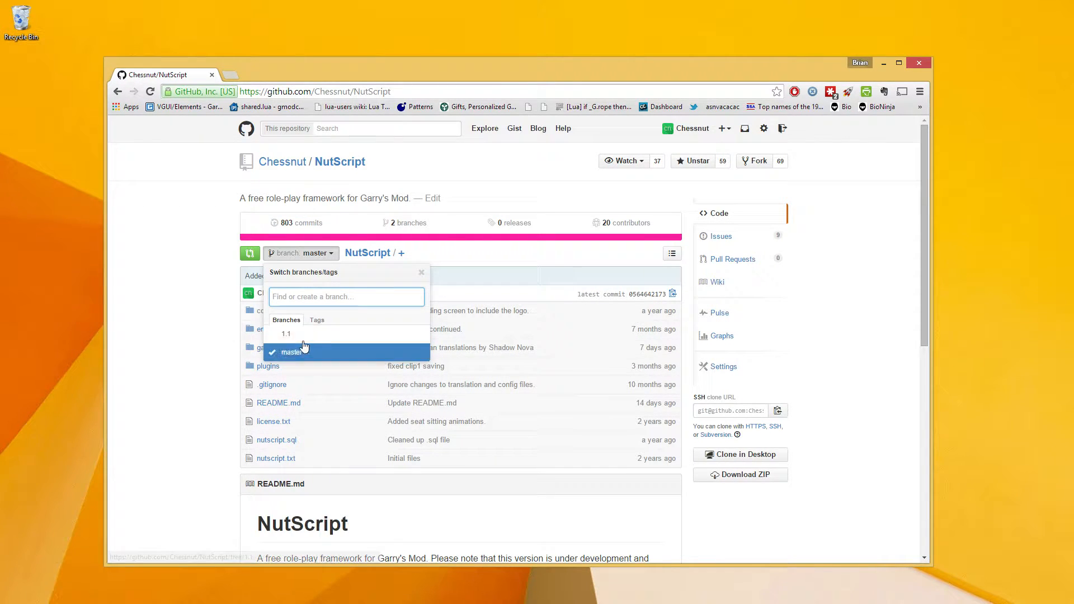
pyautogui.click(285, 333)
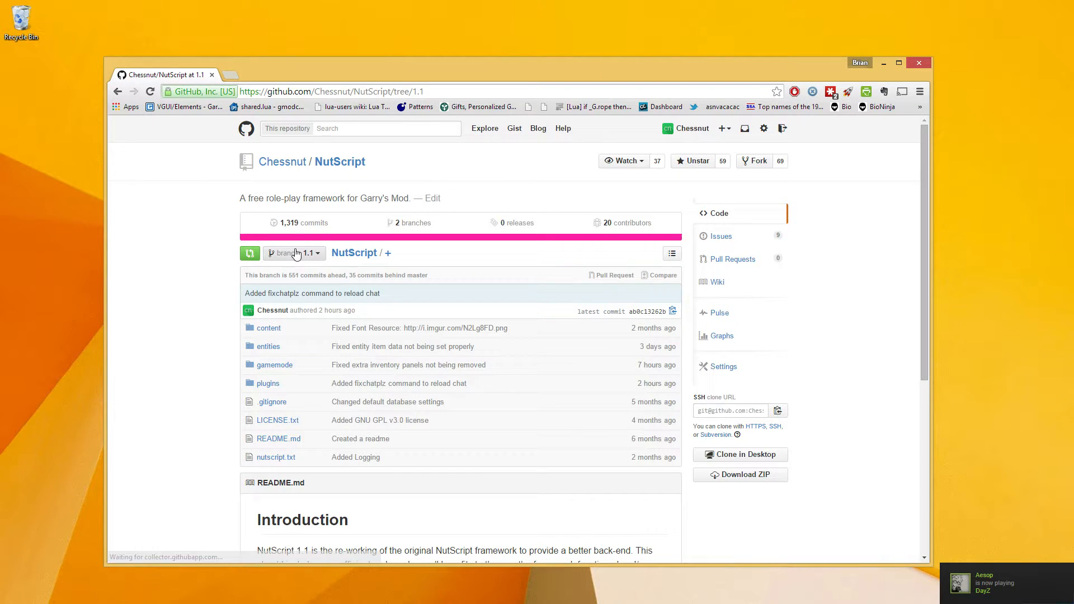
pyautogui.click(293, 253)
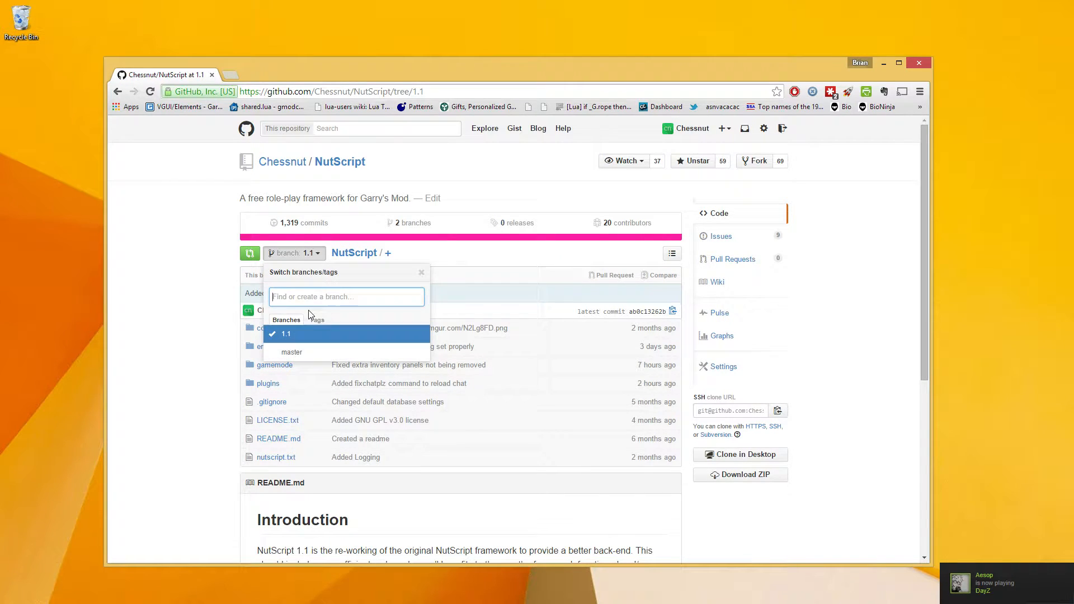
pyautogui.moveTo(286, 334)
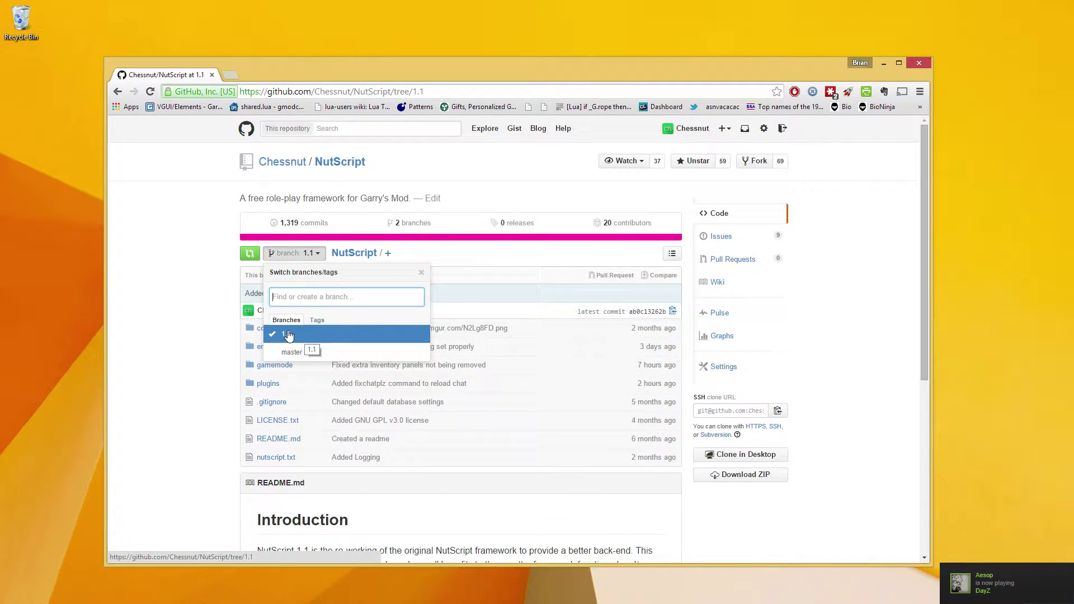
pyautogui.moveTo(291, 352)
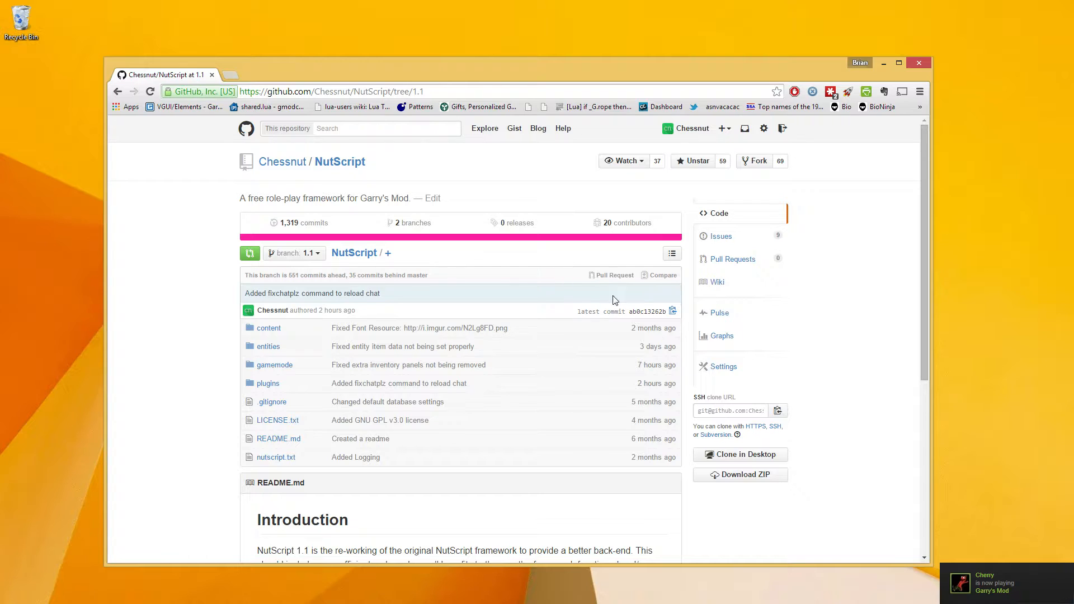
pyautogui.moveTo(759, 467)
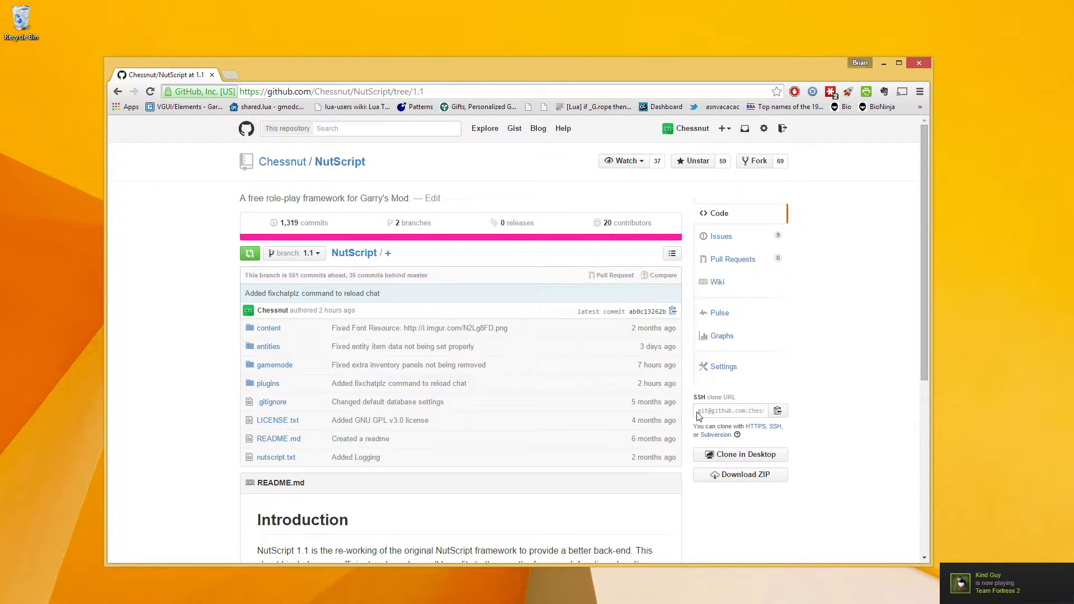
pyautogui.moveTo(744, 481)
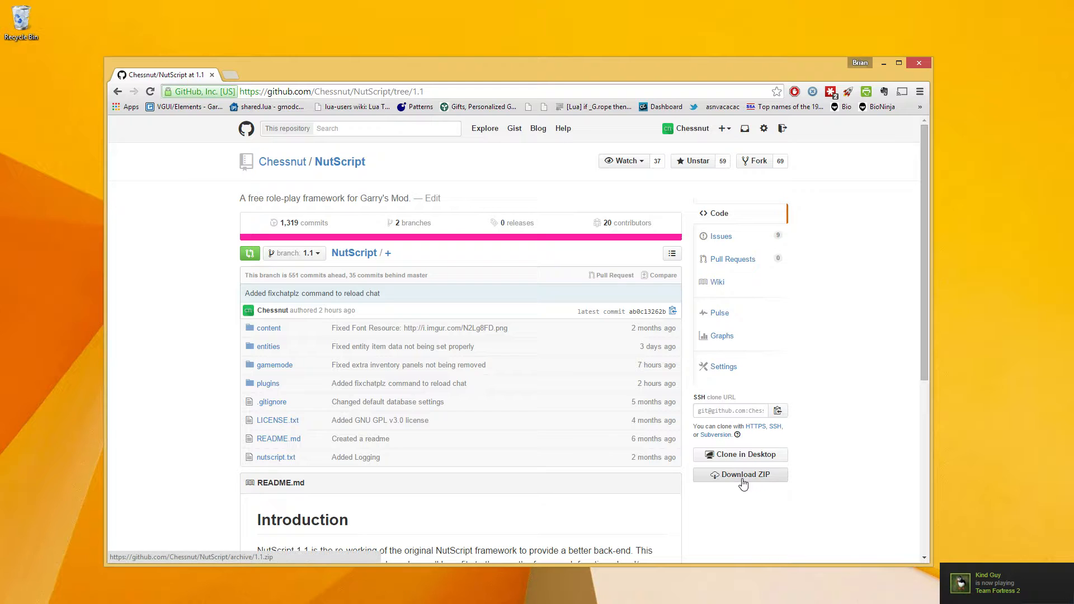
# Download the 1.1 branch ZIP into WinRAR and dismiss the licence reminder
pyautogui.click(740, 474)
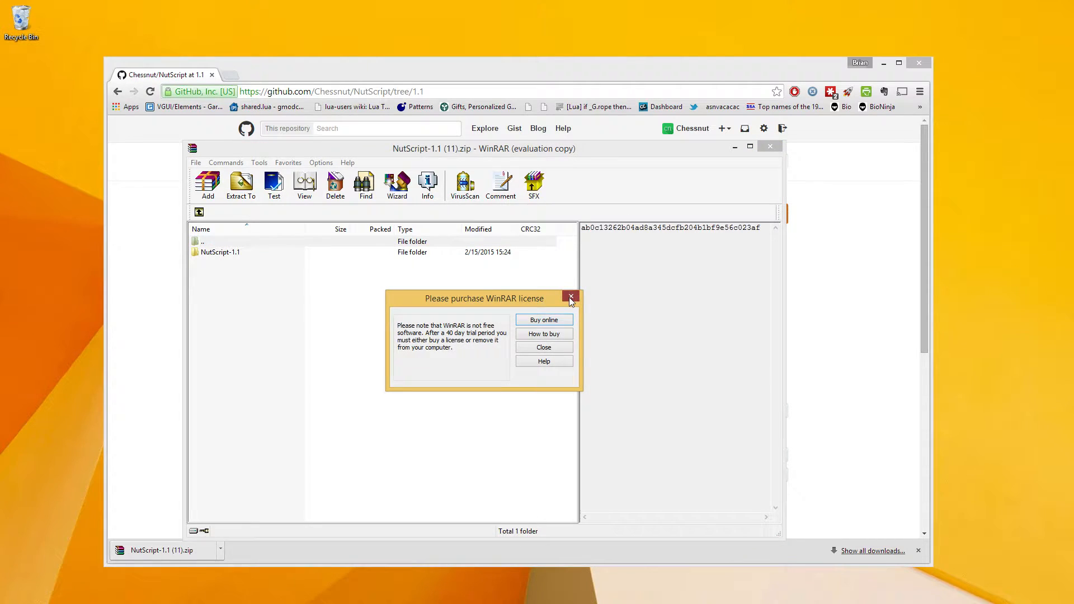
pyautogui.click(571, 296)
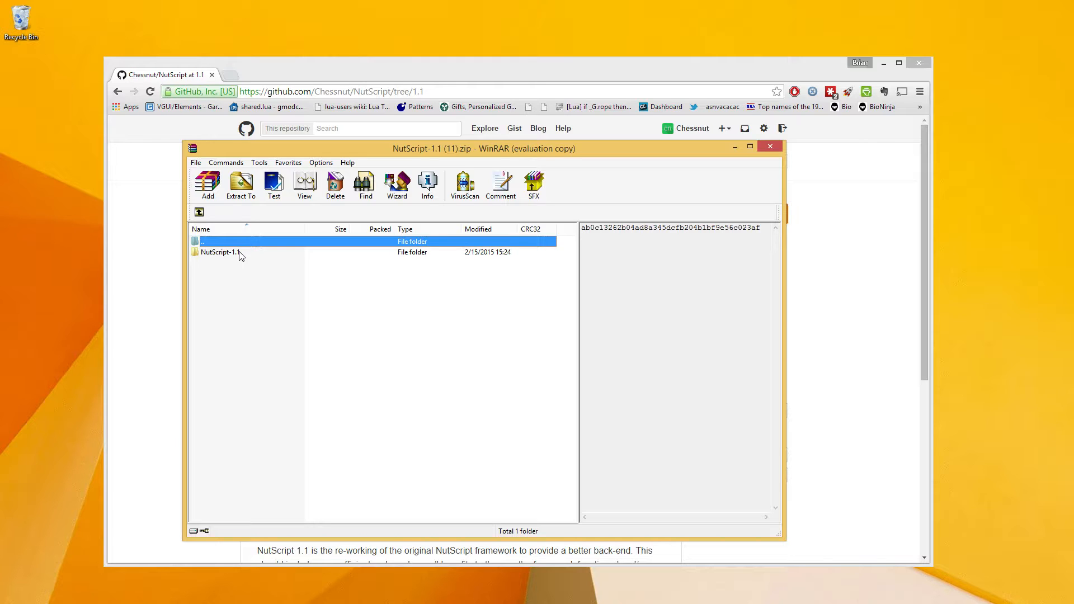
pyautogui.moveTo(865, 264)
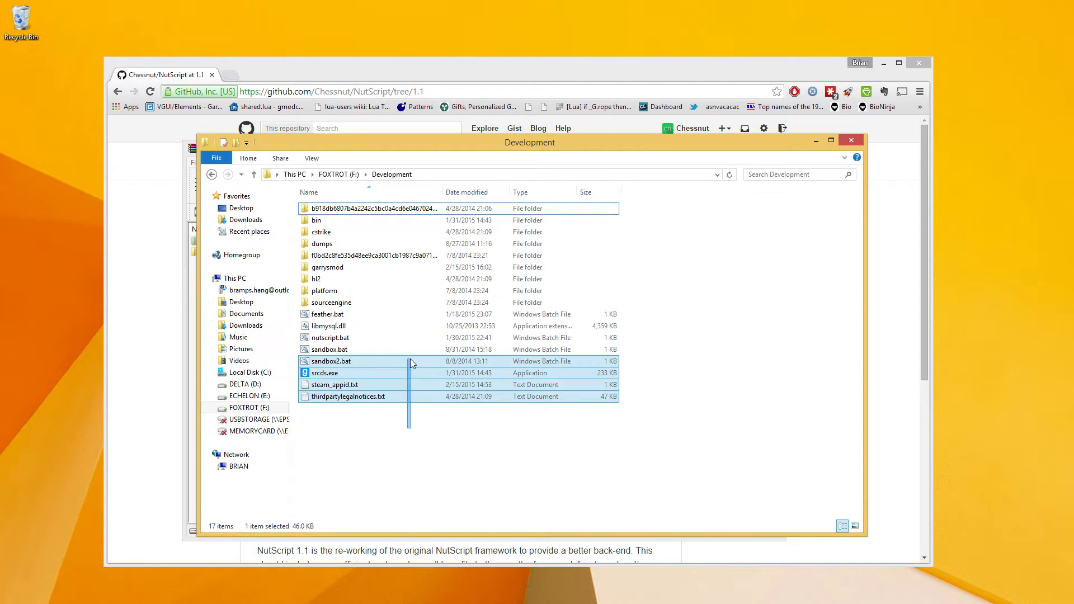
# Navigate into garrysmod > gamemodes and select NutScript-1.1 in the archive
pyautogui.doubleClick(327, 267)
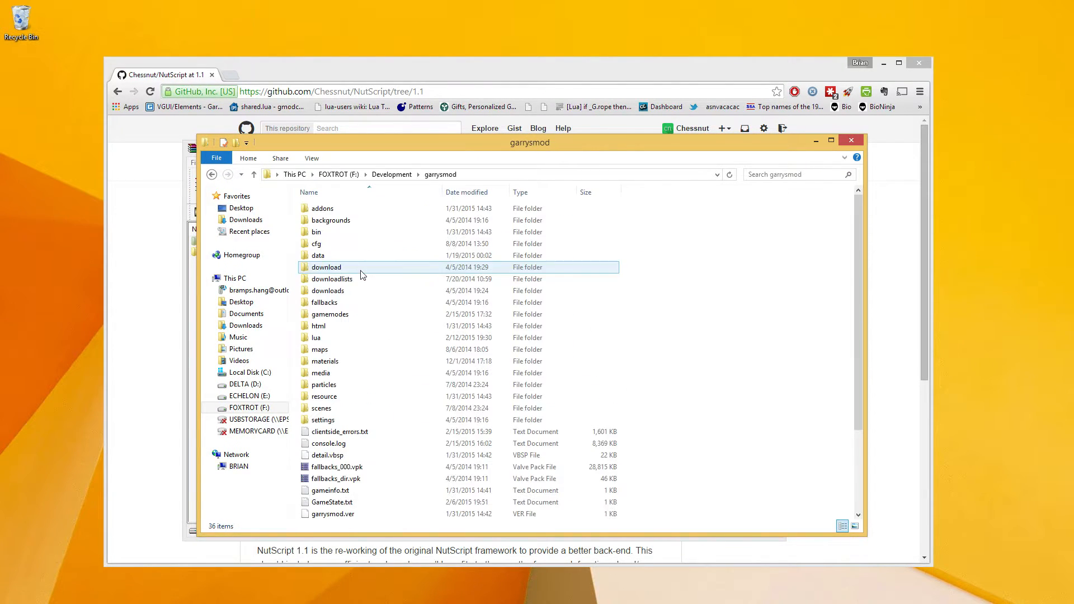
pyautogui.doubleClick(329, 313)
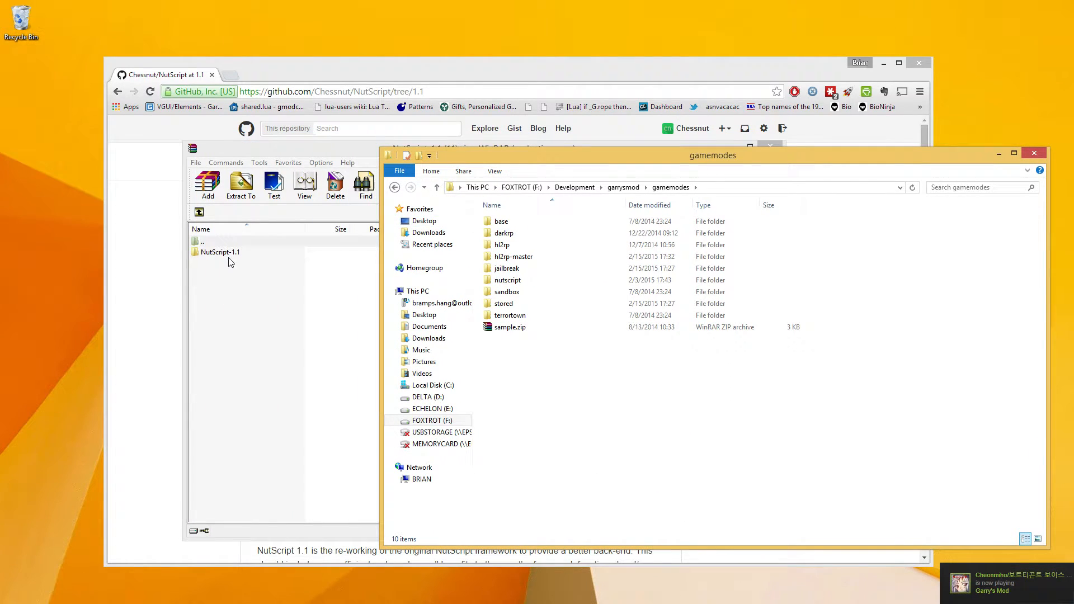
pyautogui.click(220, 251)
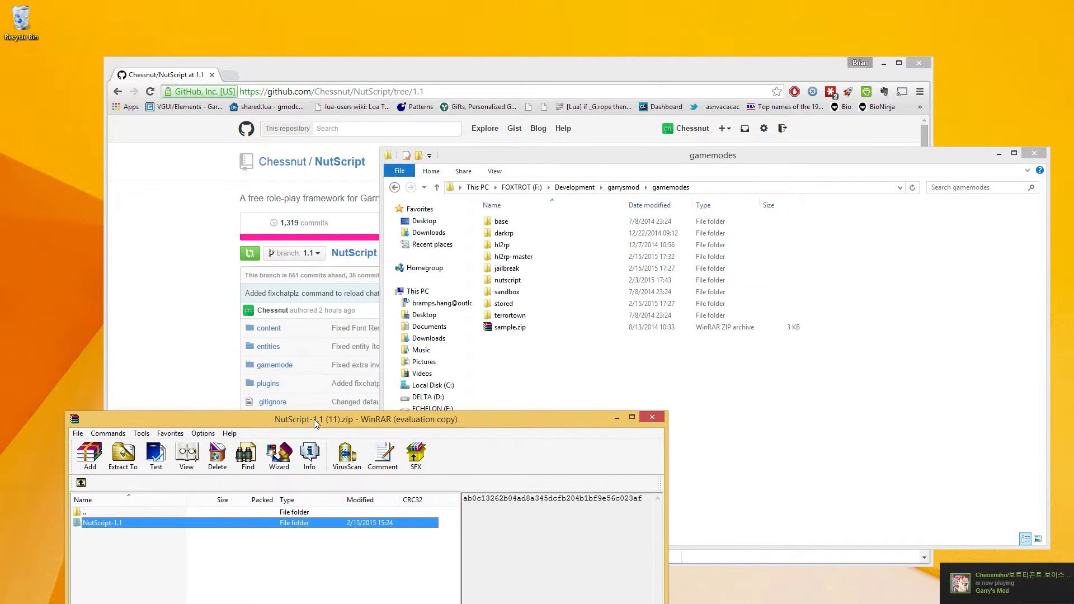
# Select the existing nutscript folder in gamemodes and bring up its context menu
pyautogui.click(508, 279)
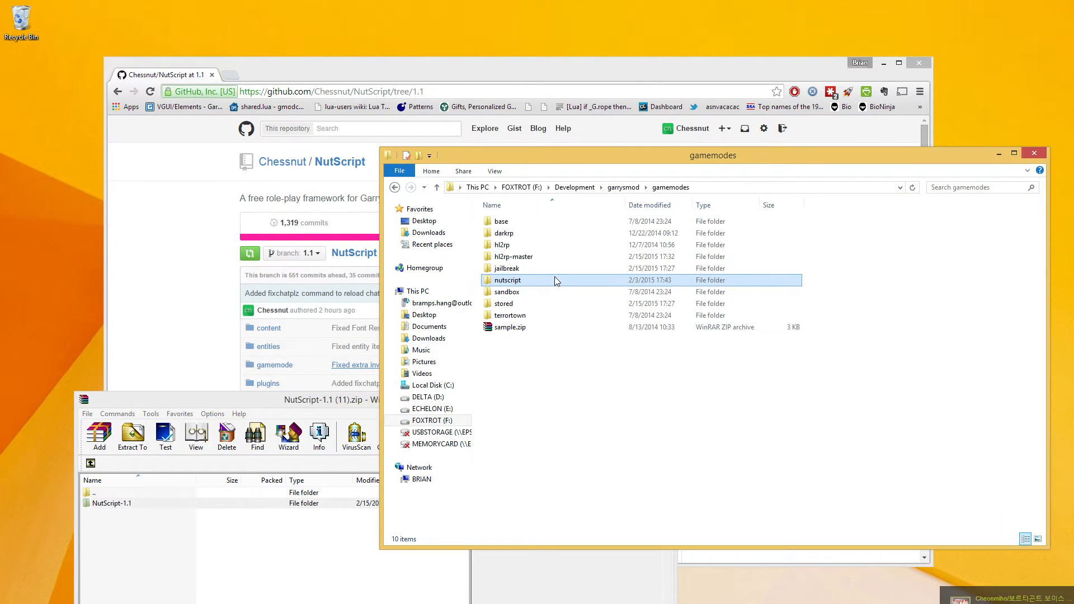
pyautogui.click(506, 279)
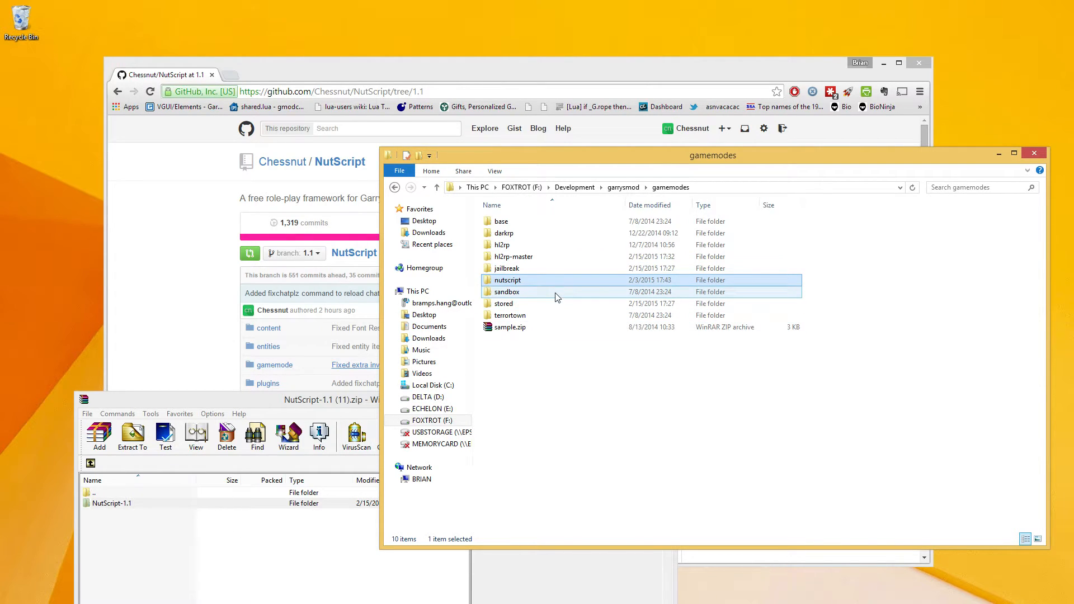
pyautogui.rightClick(506, 280)
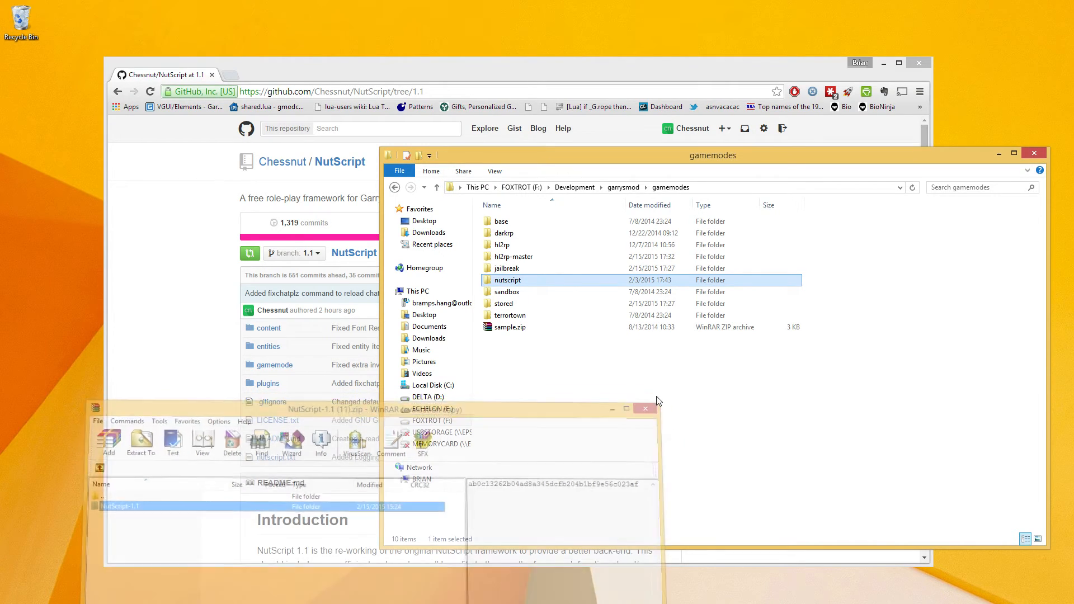
# Navigate from the NutScript repository via the owner's profile to the hl2rp repository
pyautogui.click(644, 408)
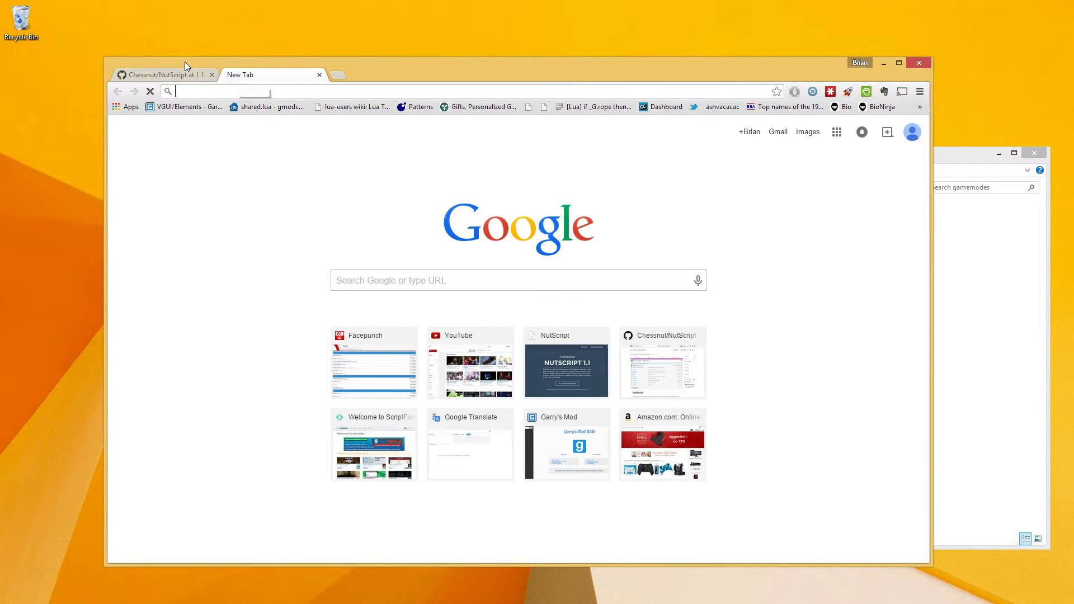
pyautogui.click(164, 75)
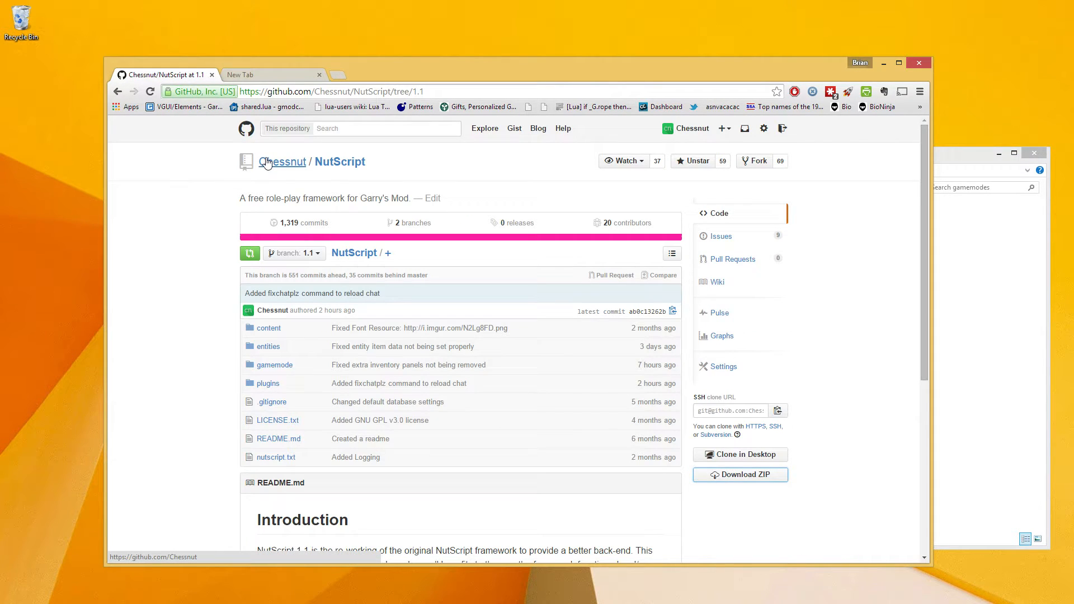
pyautogui.click(282, 161)
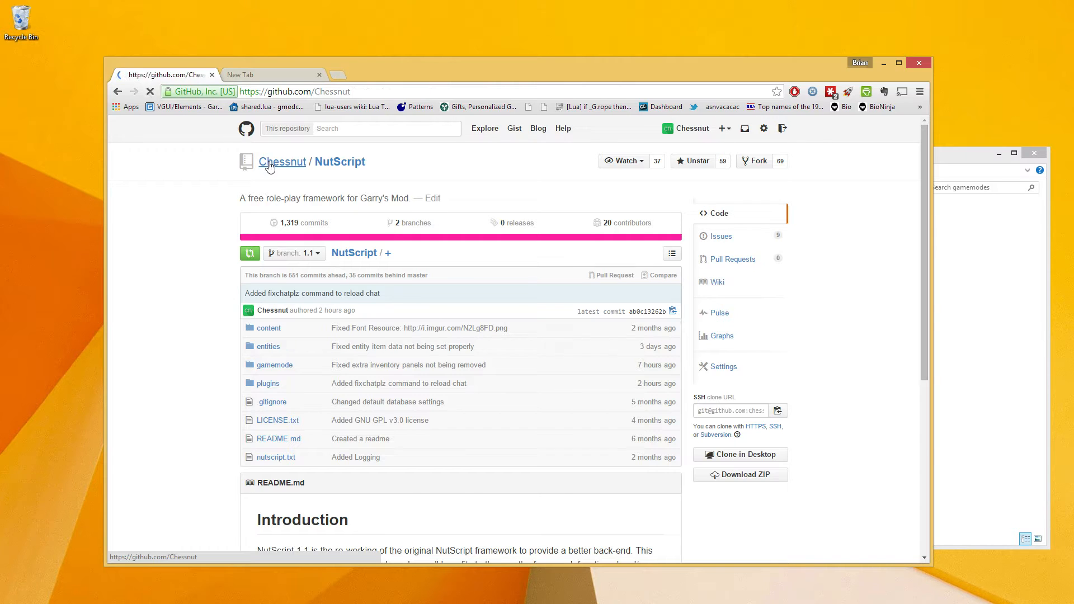
pyautogui.click(282, 161)
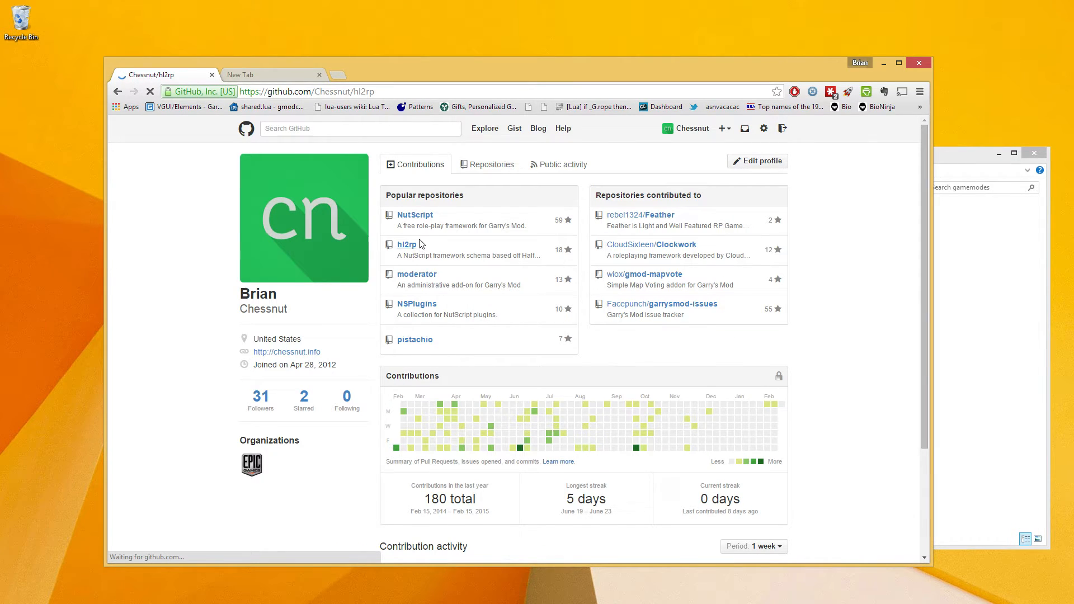
pyautogui.click(405, 245)
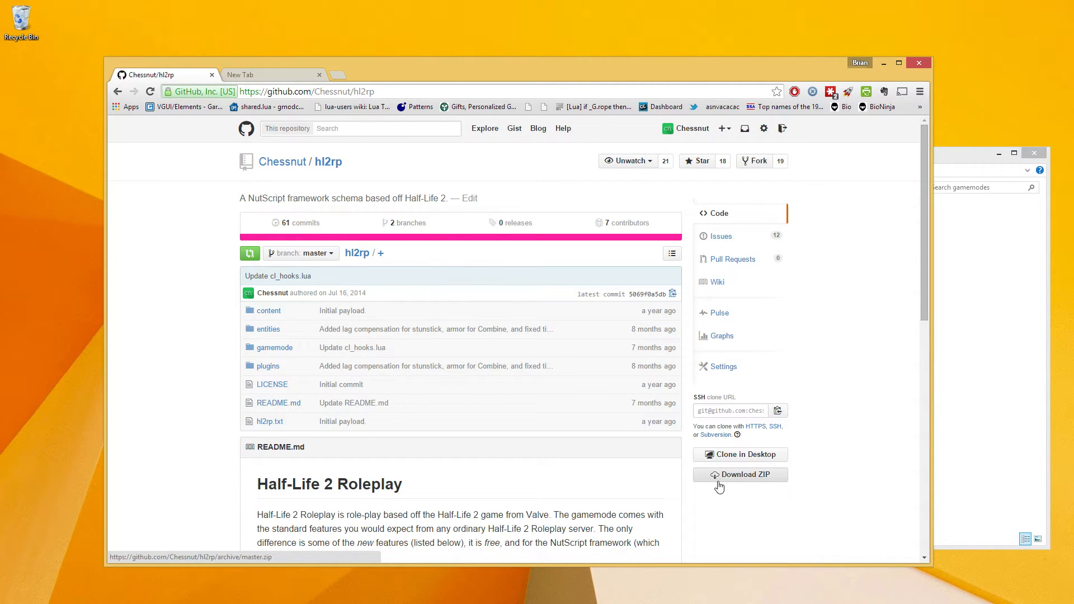
# Download the hl2rp repository master branch as a ZIP archive
pyautogui.click(740, 474)
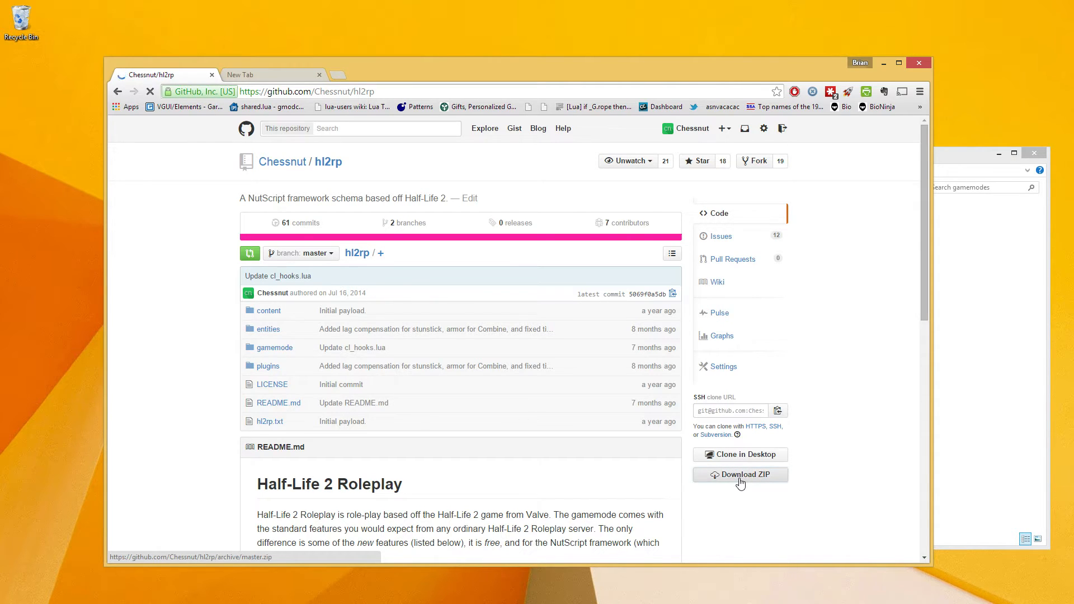
pyautogui.click(739, 474)
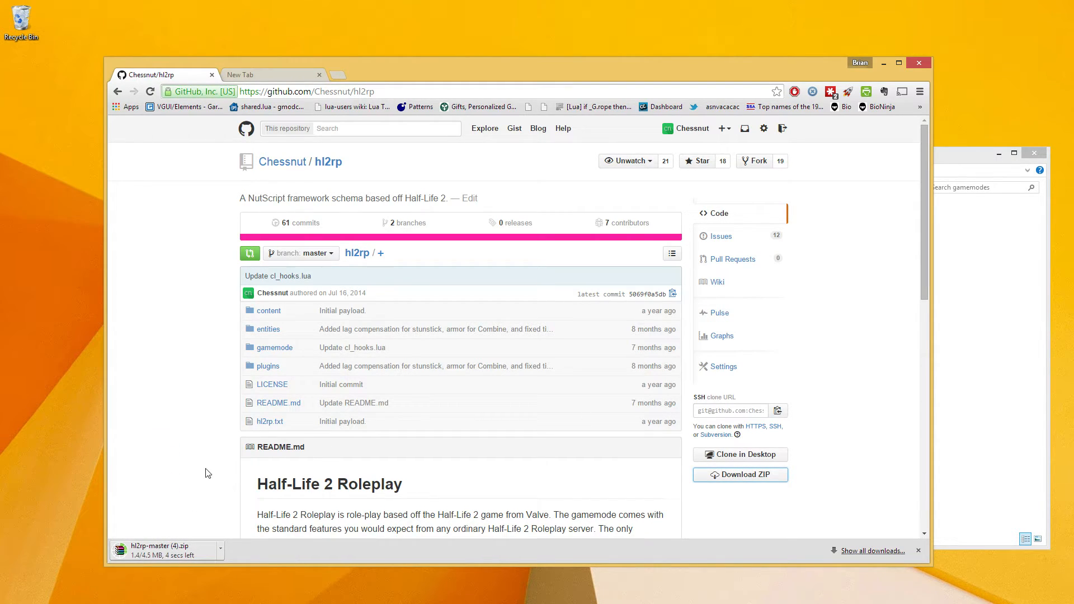
# Inspect hl2rp.txt inside the hl2rp folder, then return to the gamemodes folder
pyautogui.click(165, 550)
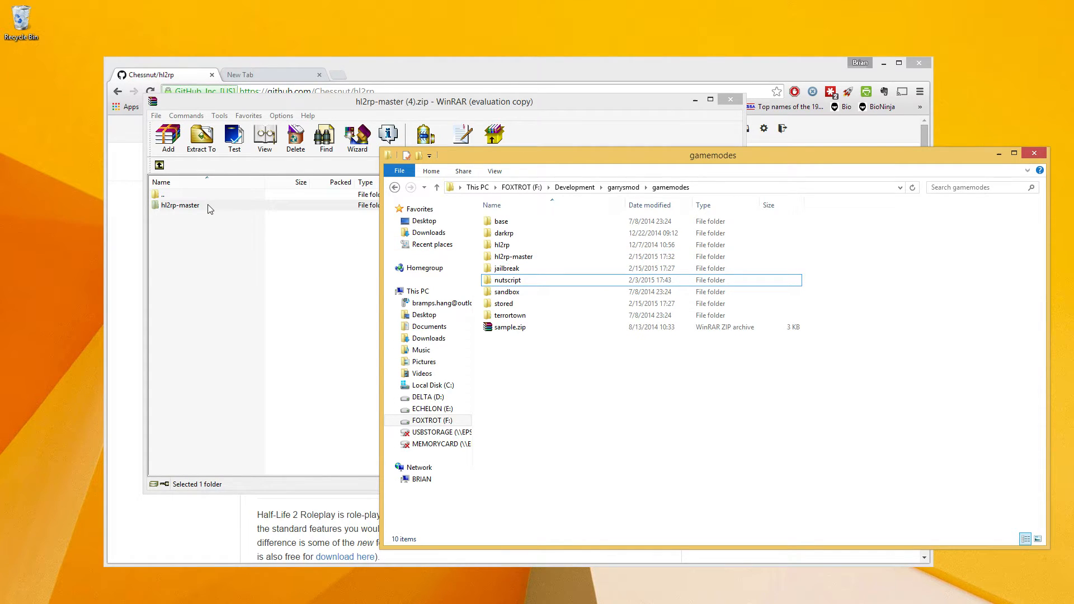
pyautogui.click(503, 245)
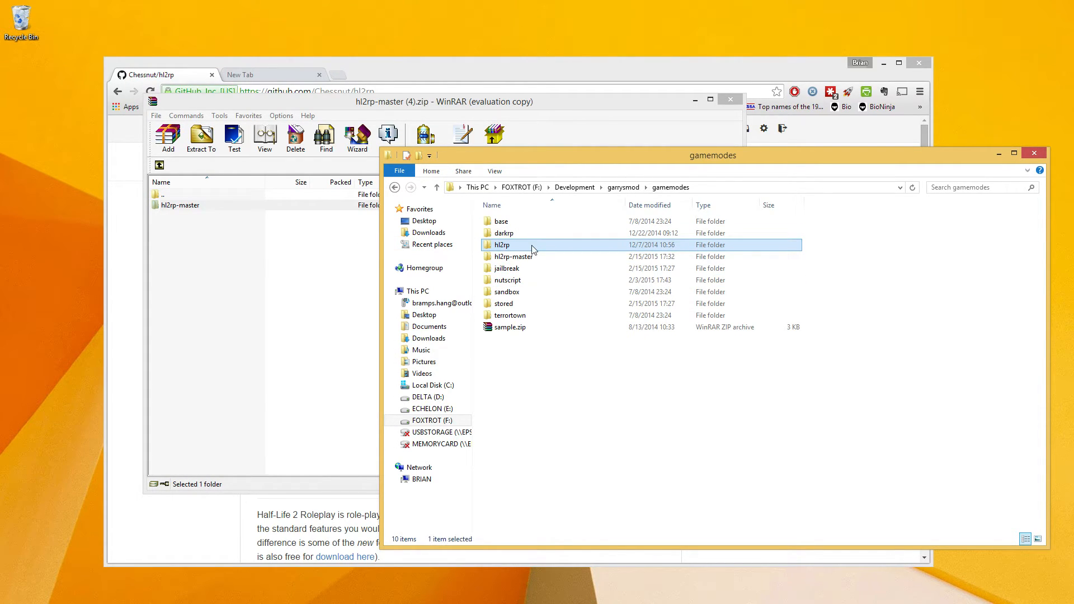
pyautogui.rightClick(505, 267)
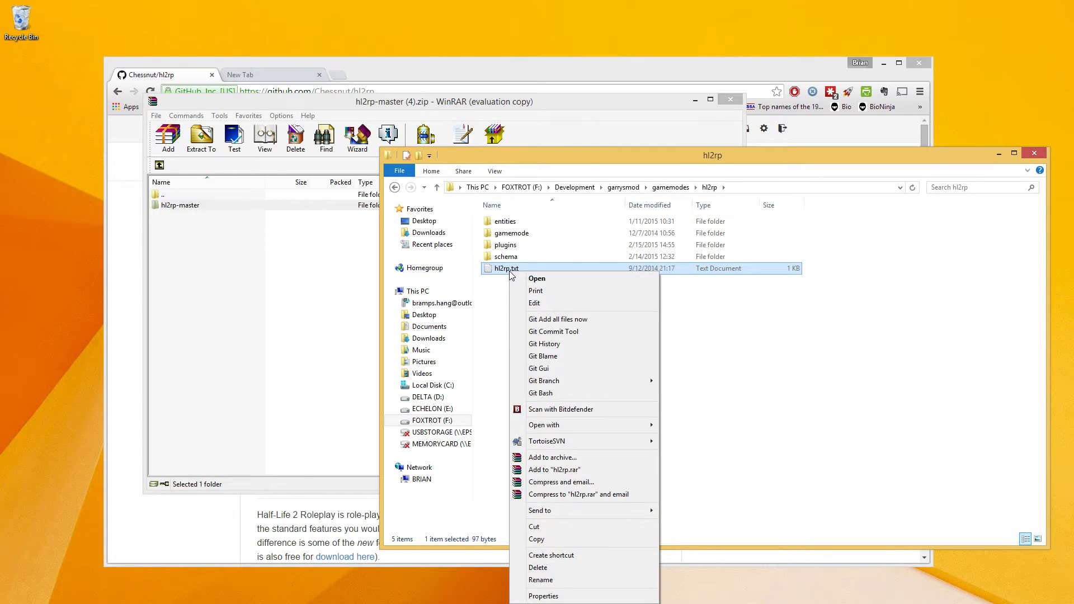
pyautogui.click(540, 580)
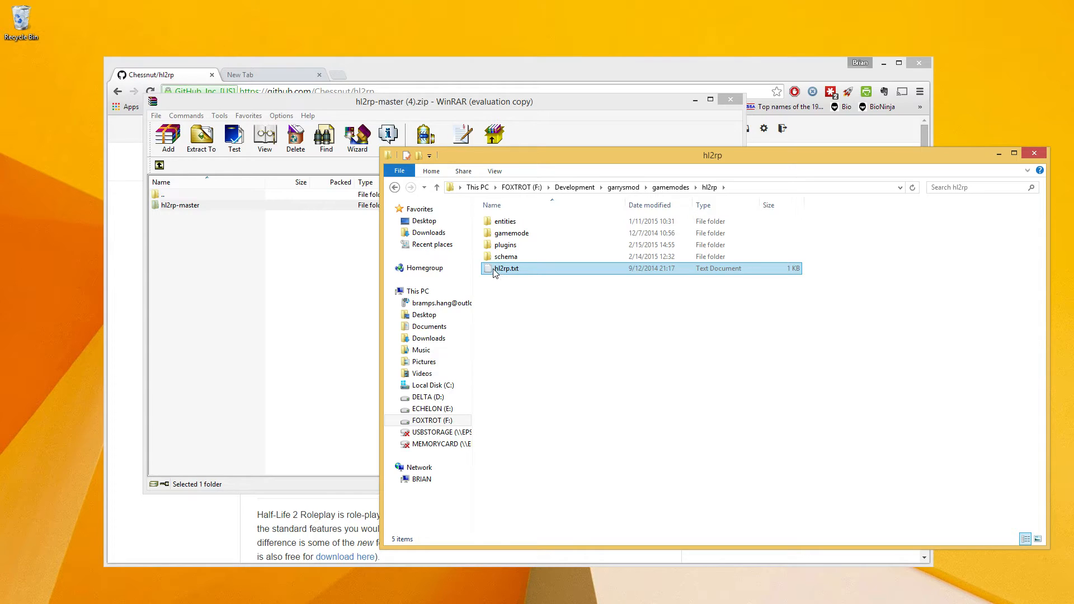
pyautogui.moveTo(664, 199)
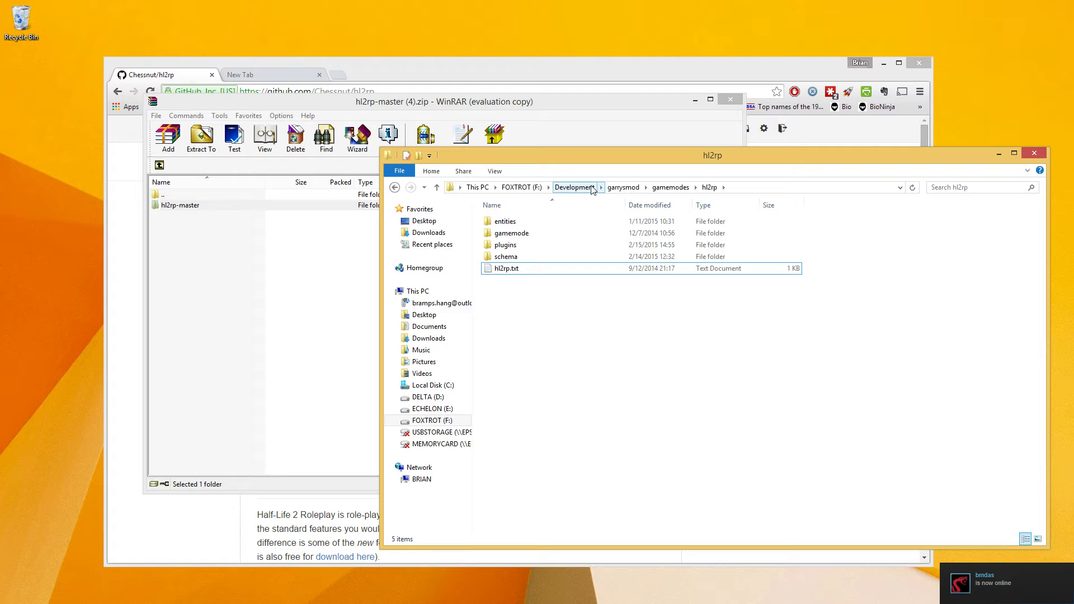
pyautogui.moveTo(700, 190)
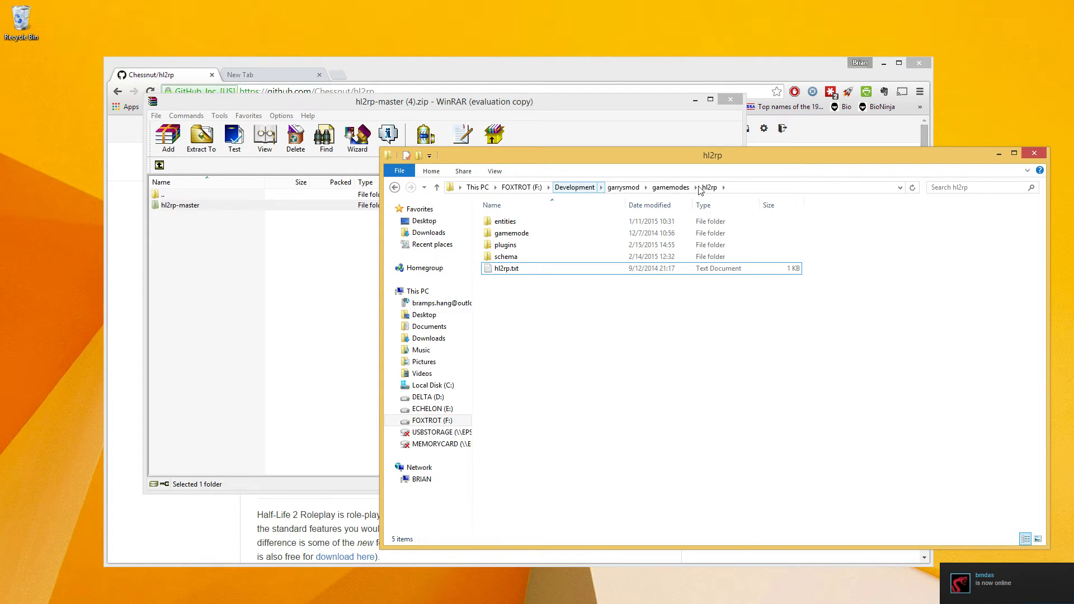
pyautogui.click(670, 186)
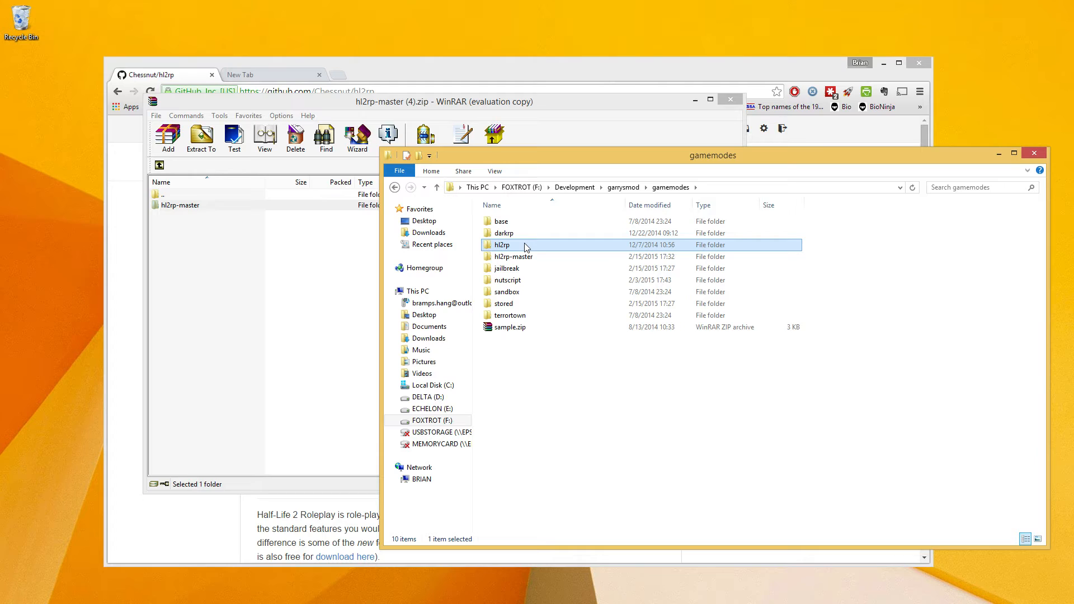
pyautogui.moveTo(602, 197)
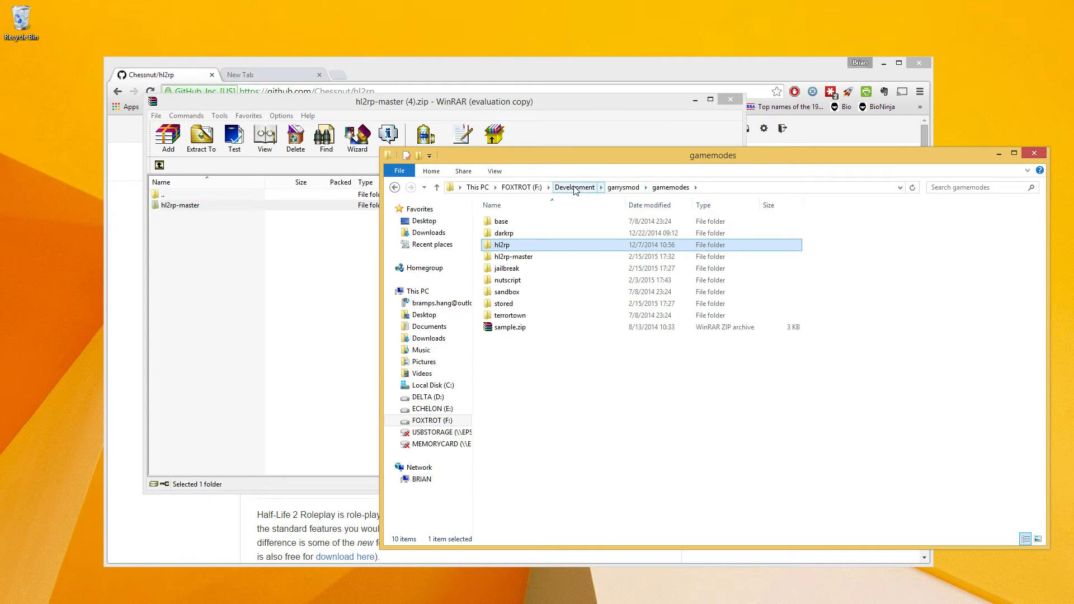
# Edit nutscript.bat in Notepad and verify the launch line uses +gamemode hl2rp
pyautogui.click(574, 187)
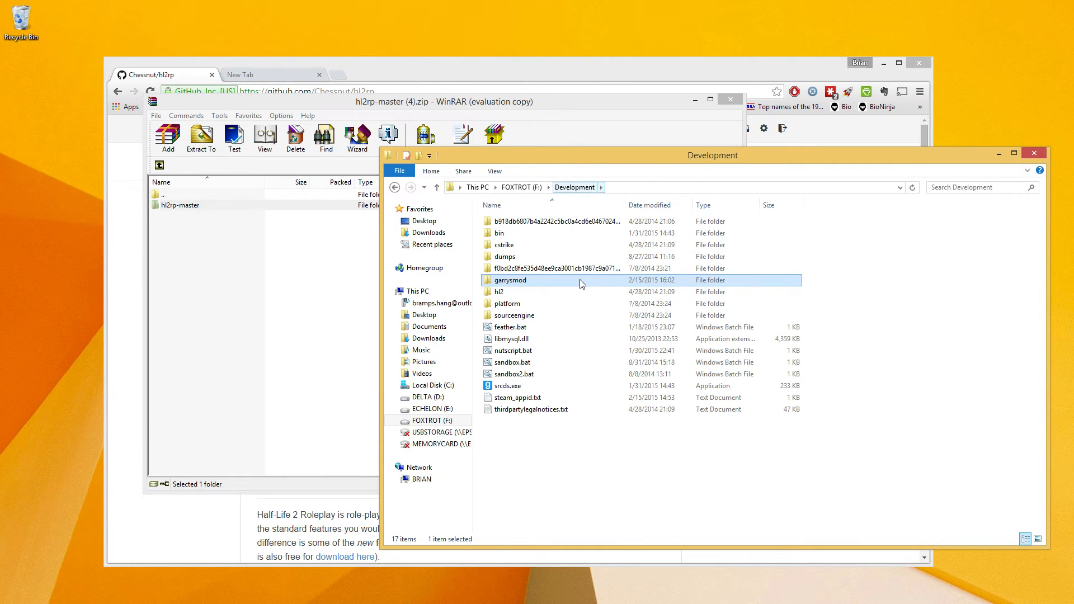
pyautogui.rightClick(513, 350)
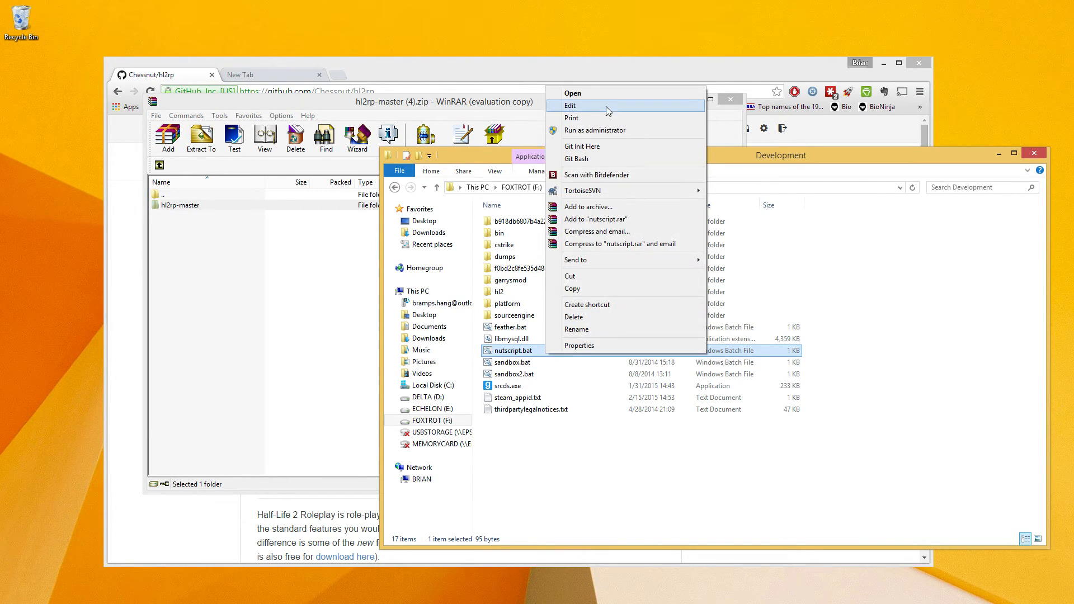
pyautogui.click(570, 105)
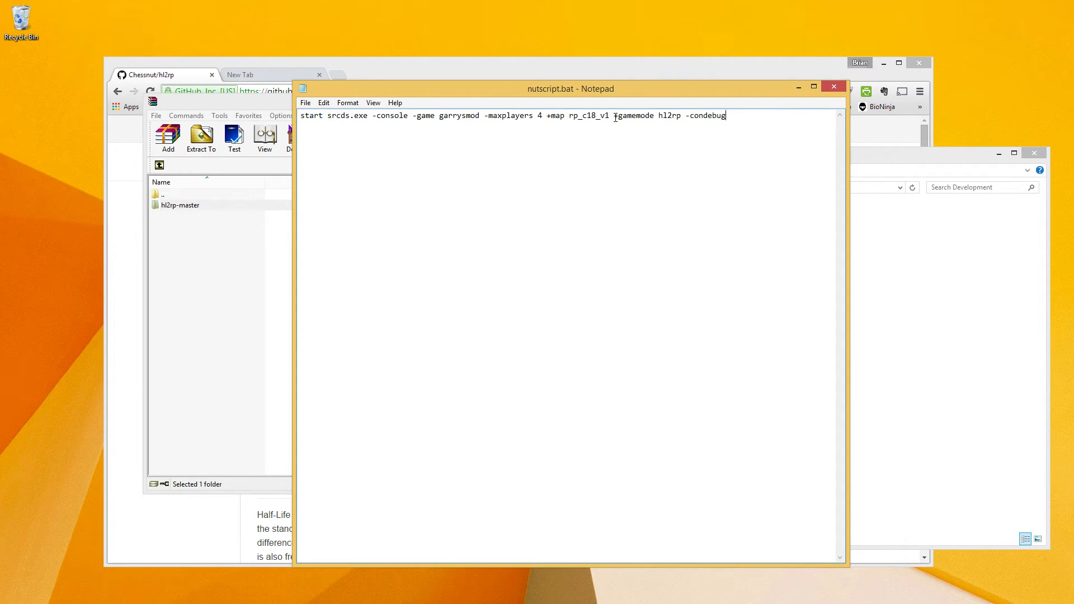
pyautogui.doubleClick(633, 115)
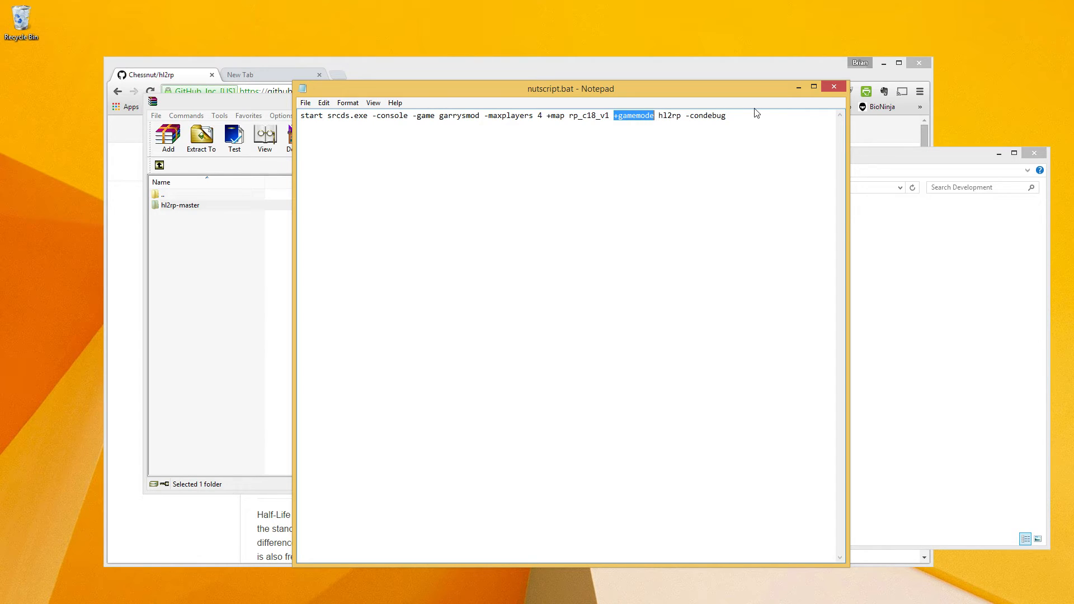
pyautogui.click(605, 126)
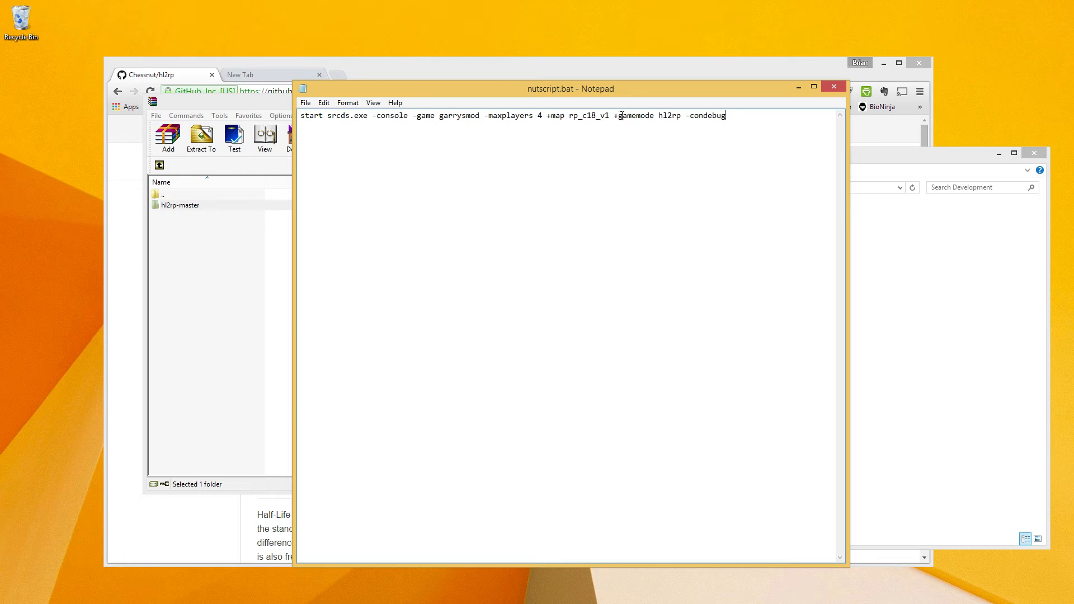
pyautogui.doubleClick(664, 115)
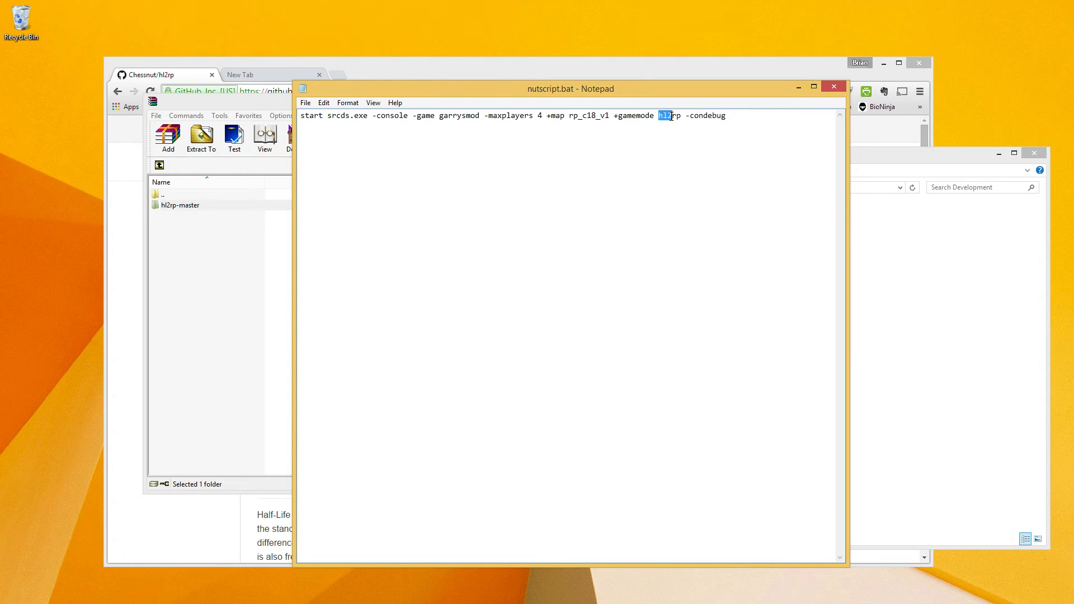
# Return to File Explorer, peek into garrysmod and go back to the Development folder
pyautogui.click(666, 115)
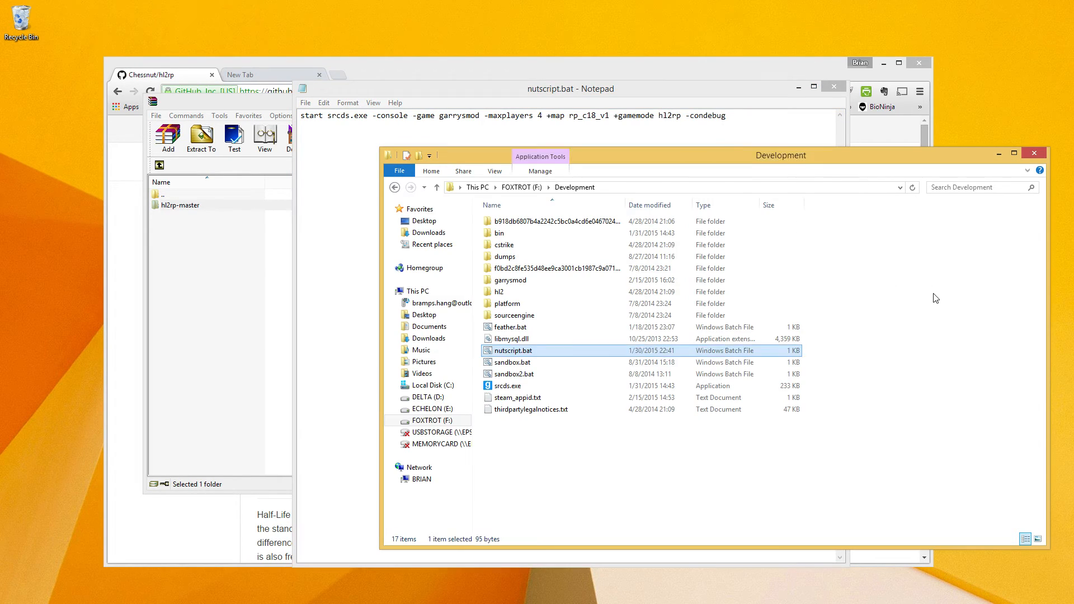
pyautogui.doubleClick(509, 280)
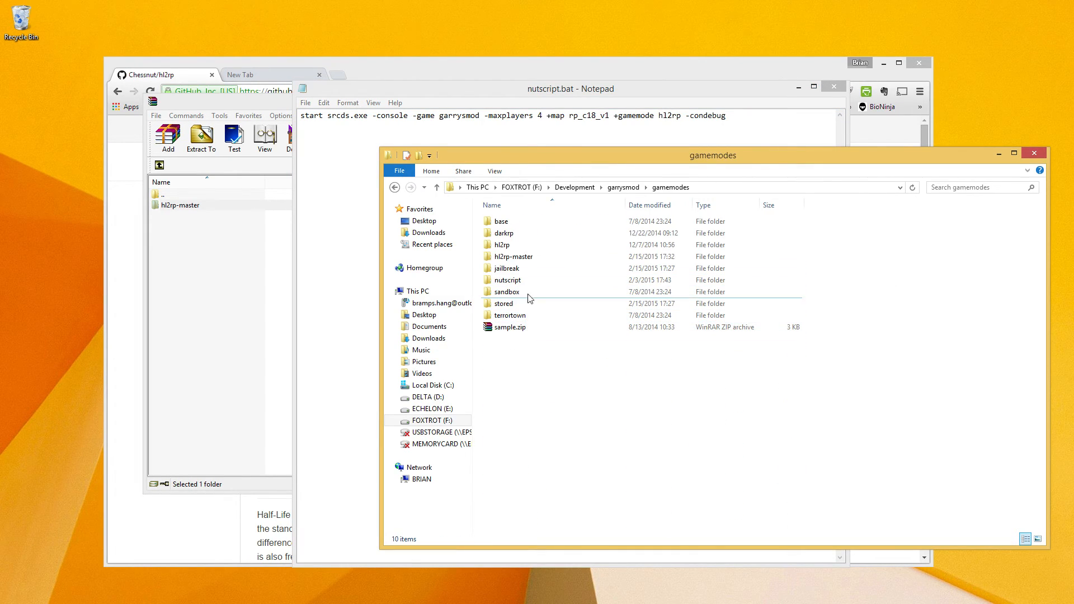
pyautogui.click(503, 245)
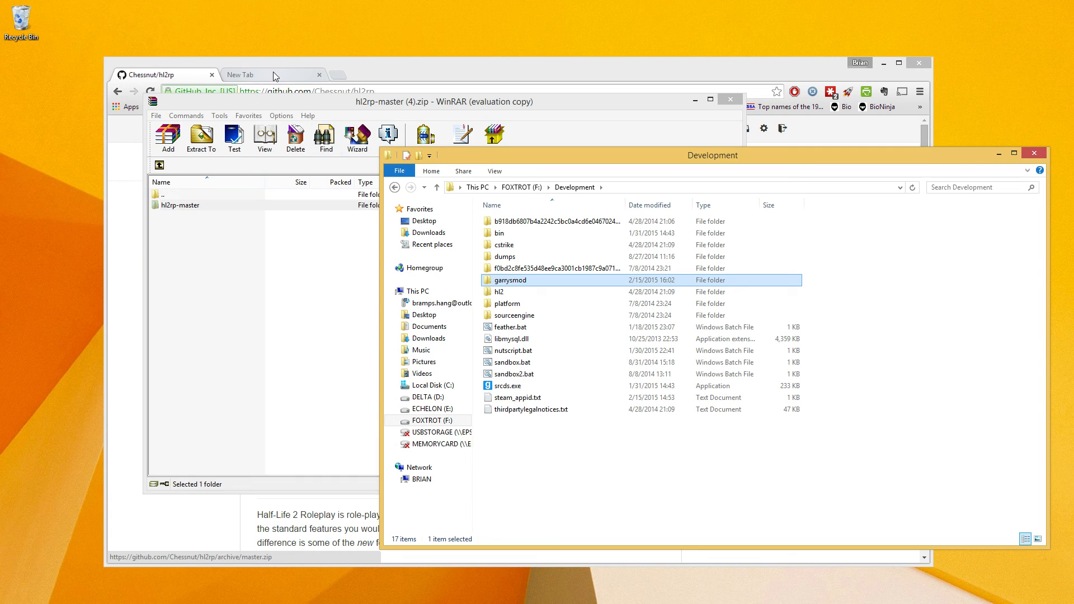
# Visit the NutScript site from the new tab and enter its community forums
pyautogui.click(273, 75)
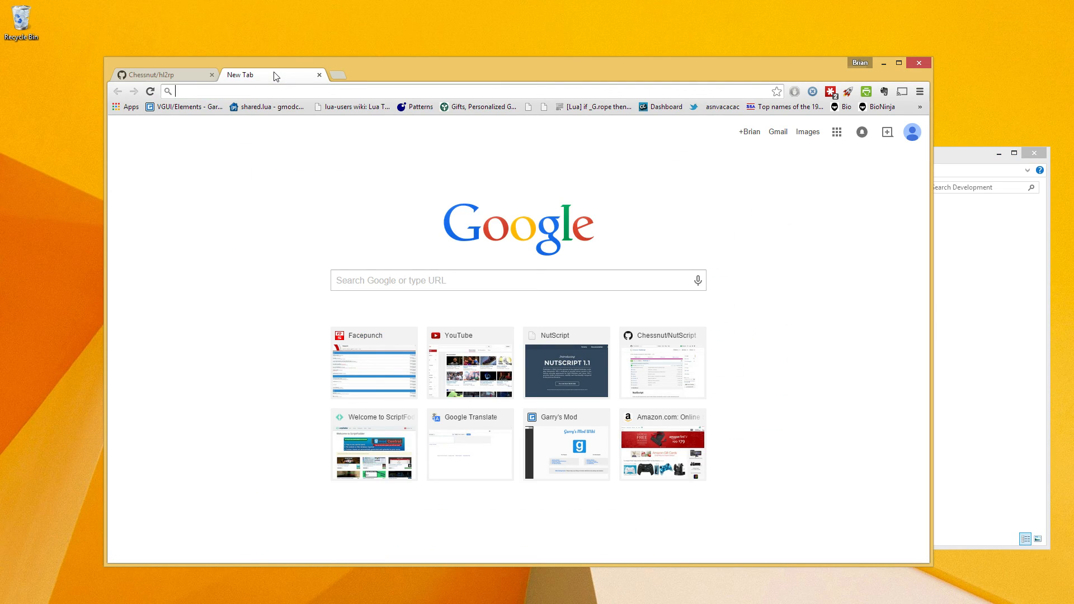
pyautogui.click(566, 371)
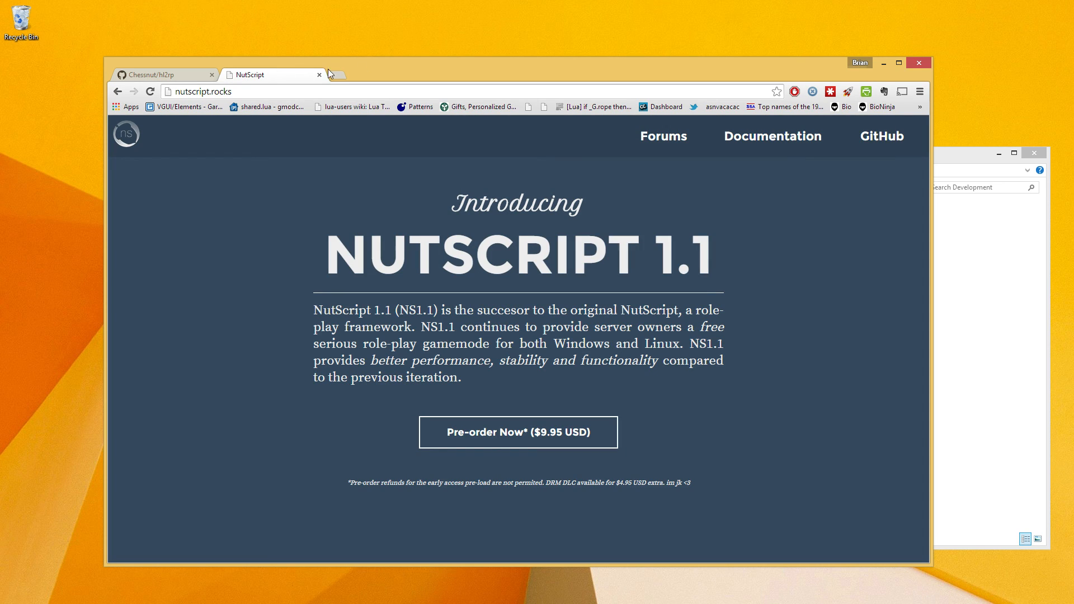
pyautogui.click(661, 135)
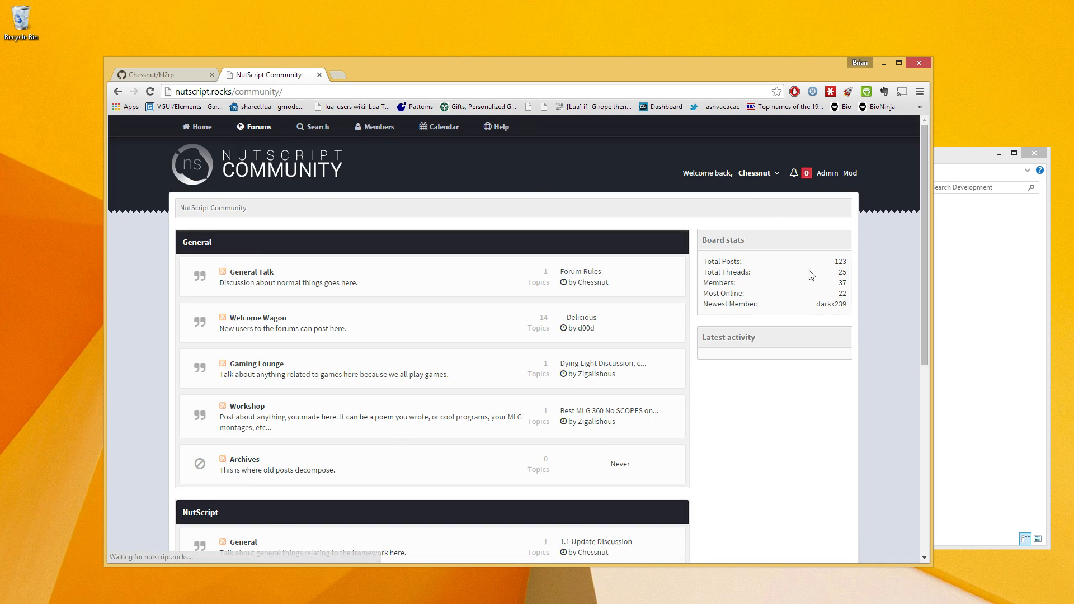